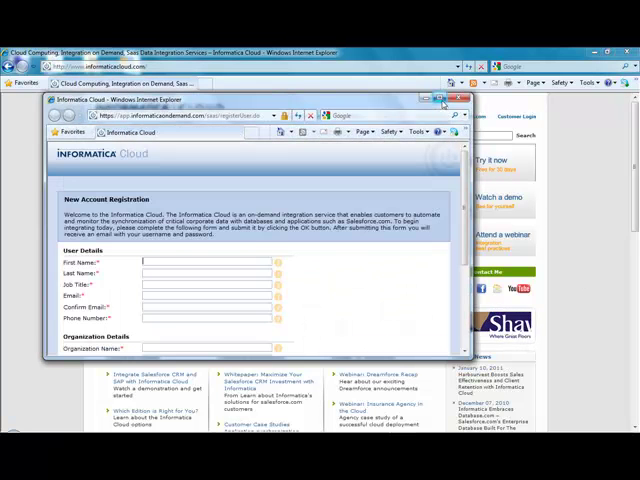
Close the New Account Registration window to return to the login page
left_click(448, 100)
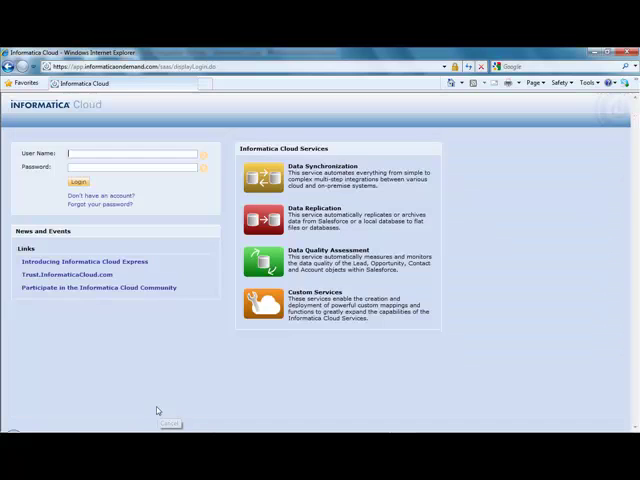
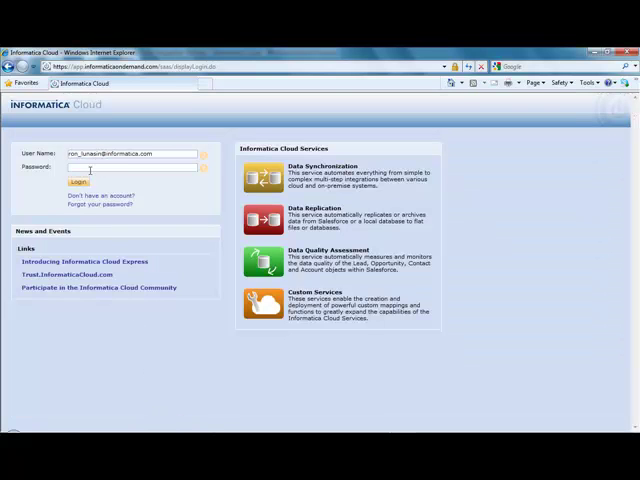
type("•••••")
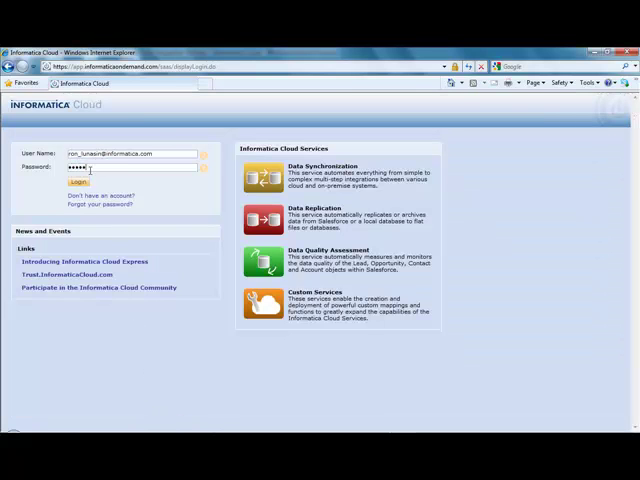
left_click(78, 182)
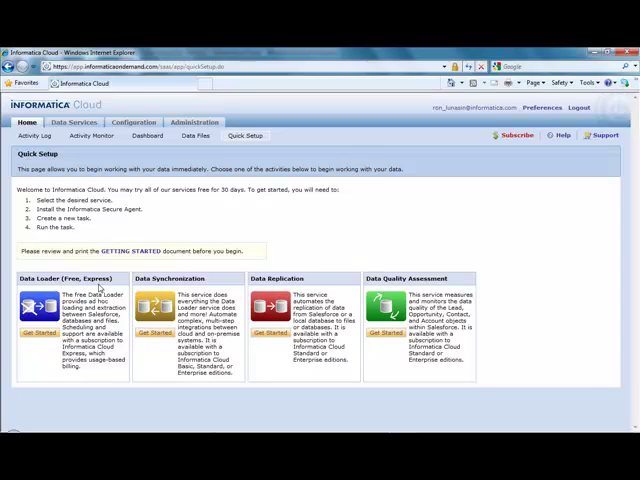
From Data Services > Data Loader, launch the wizard for a new Data Loader task
left_click(72, 122)
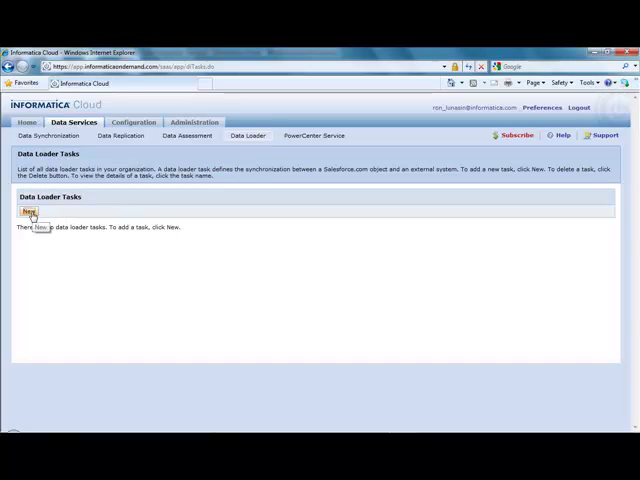
left_click(28, 212)
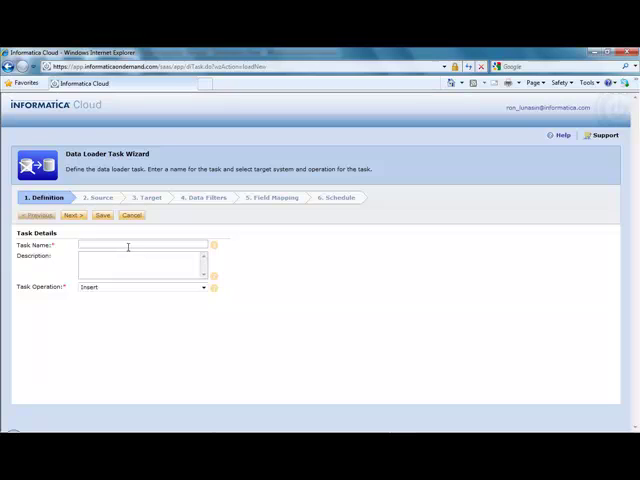
Name the task 'Express Demo' with the Insert operation and continue to the Source step
type("D")
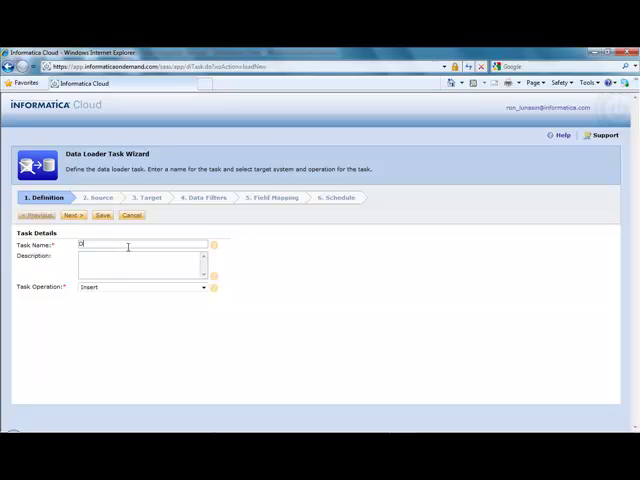
type("Ex")
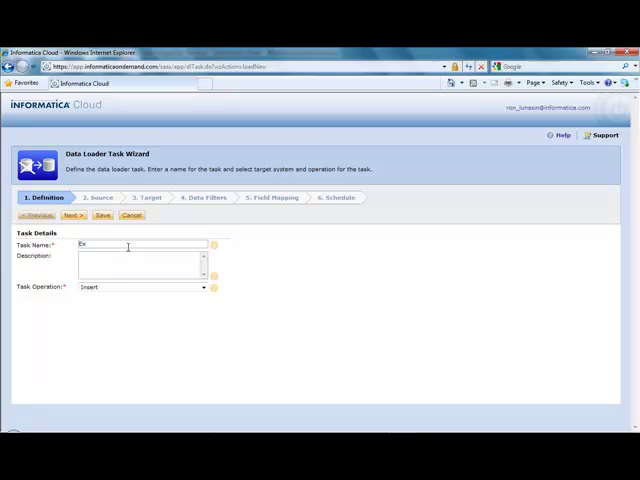
type("Express Demo")
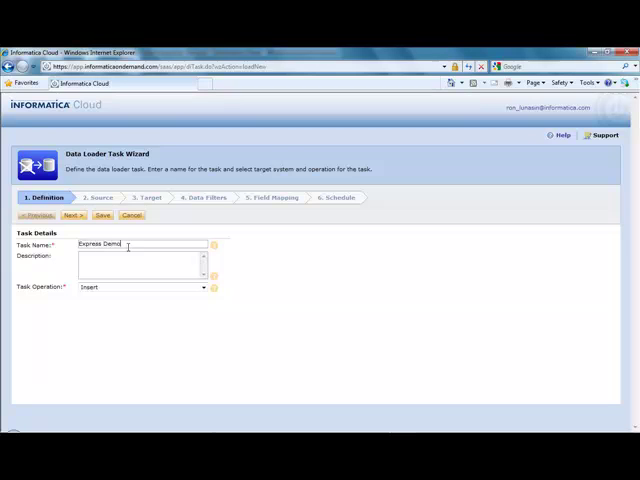
left_click(70, 216)
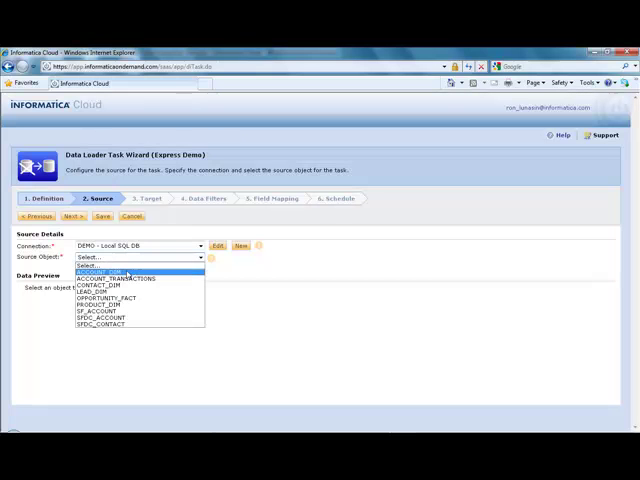
Choose ACCOUNT_DIM on the DEMO - Local SQL DB connection as the source object
left_click(90, 266)
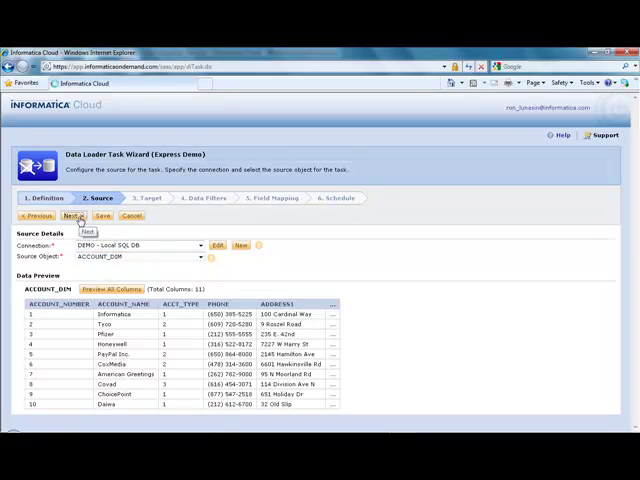
Set the target to the Account object on the DEMO - Salesforce Org connection
left_click(72, 216)
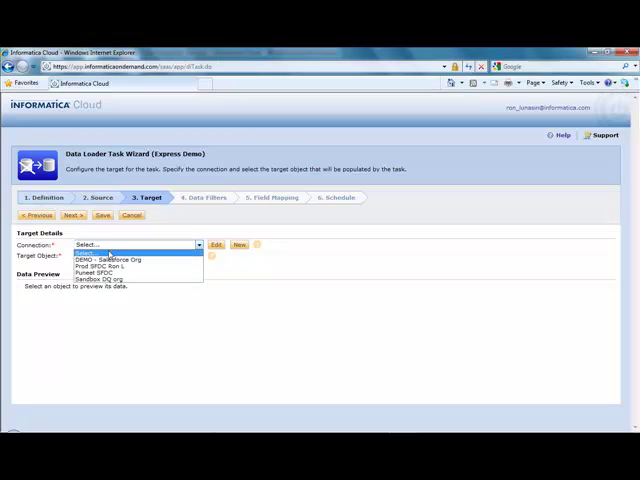
left_click(110, 260)
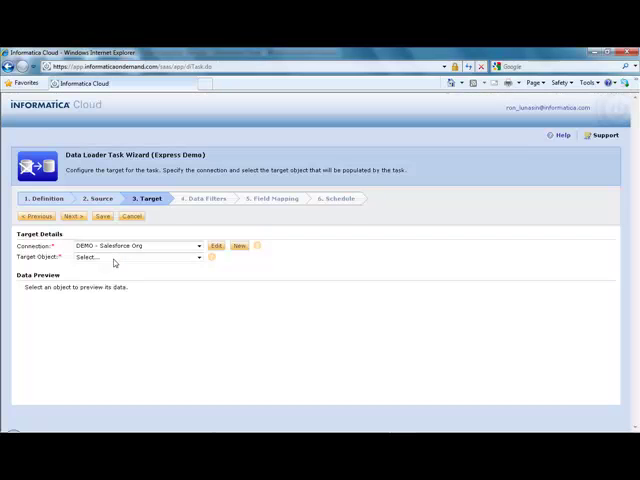
left_click(136, 256)
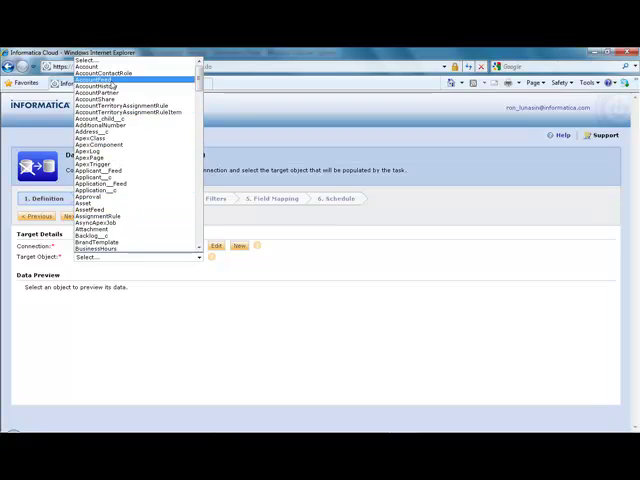
left_click(88, 76)
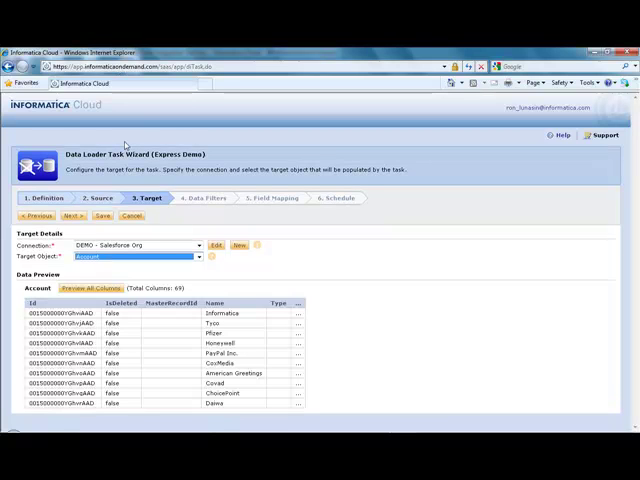
Keep 'Process all rows' in Data Filters and continue to Field Mapping
left_click(74, 216)
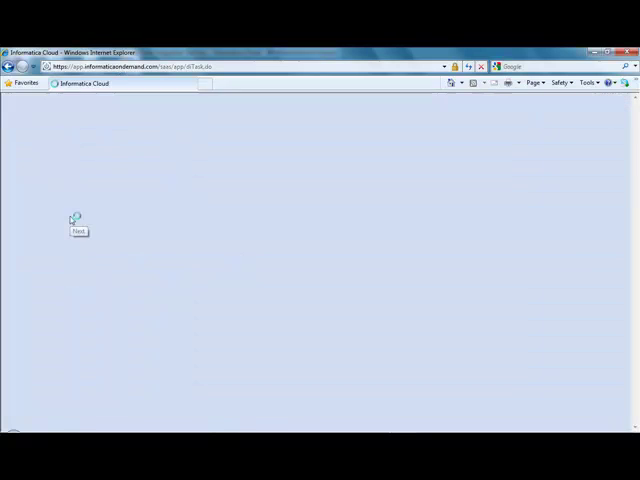
left_click(78, 216)
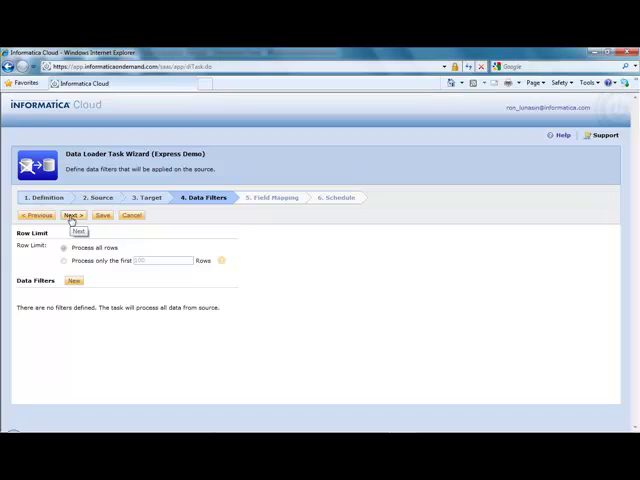
left_click(72, 216)
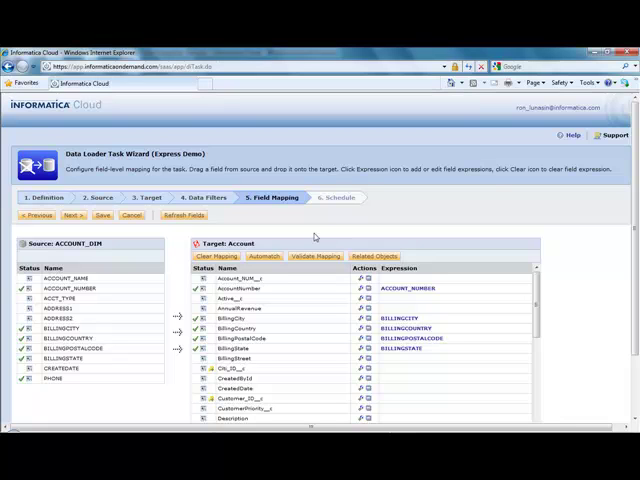
mouse_move(196, 272)
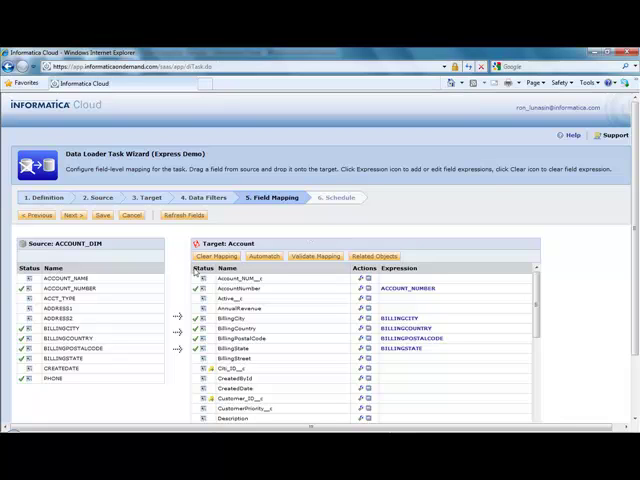
mouse_move(174, 296)
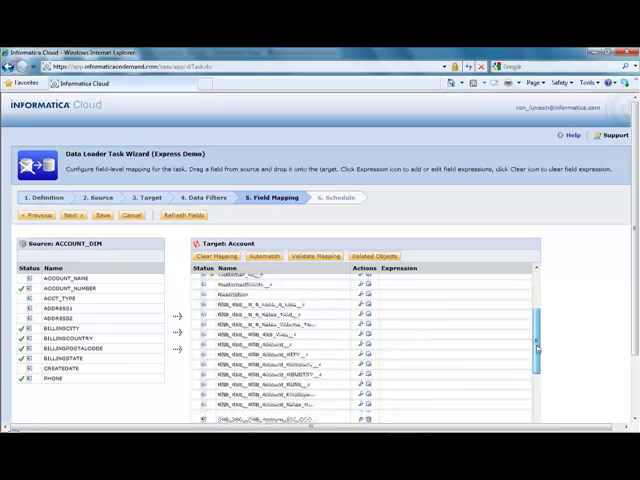
Accept the ACCOUNT_DIM-to-Account field mappings and continue to the Schedule step
scroll("down", 3)
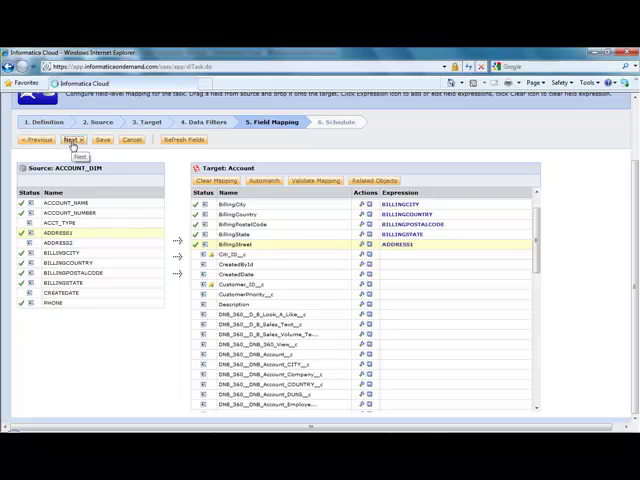
left_click(74, 140)
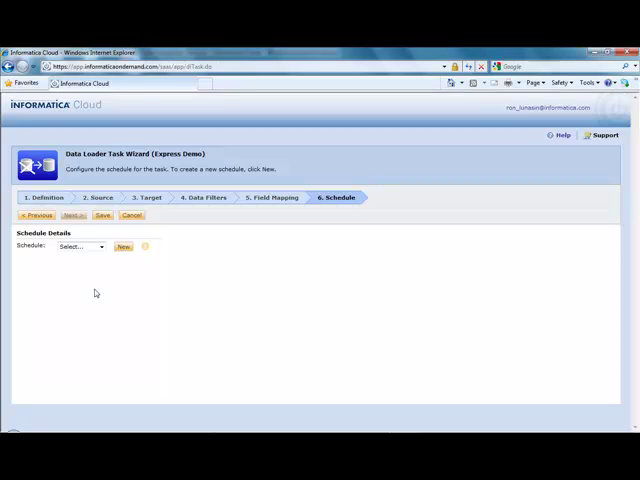
Assign the existing Nightly Sync schedule, cancelling the New Schedule dialog
left_click(100, 246)
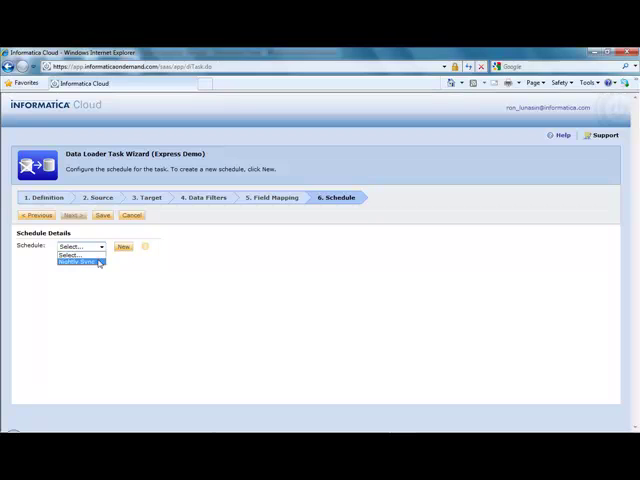
left_click(84, 264)
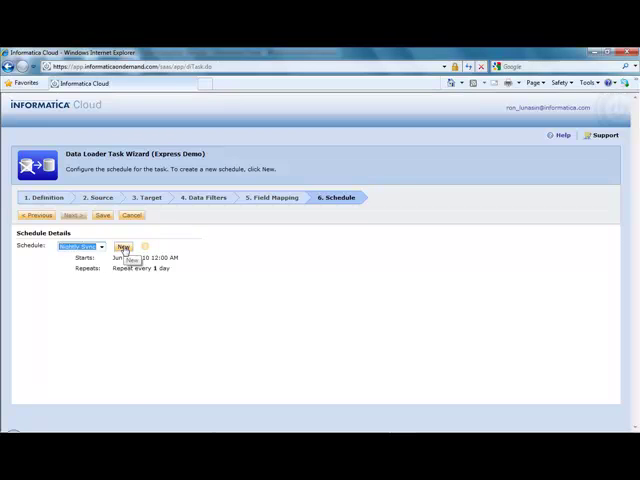
left_click(128, 246)
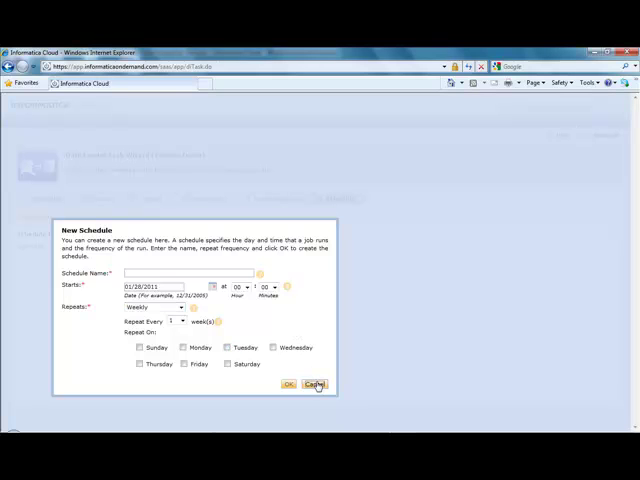
left_click(314, 384)
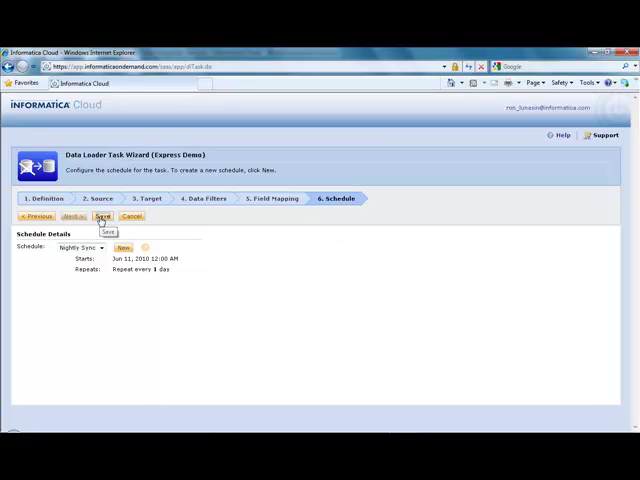
Save the Express Demo task so it appears in the Data Loader Tasks list
left_click(104, 216)
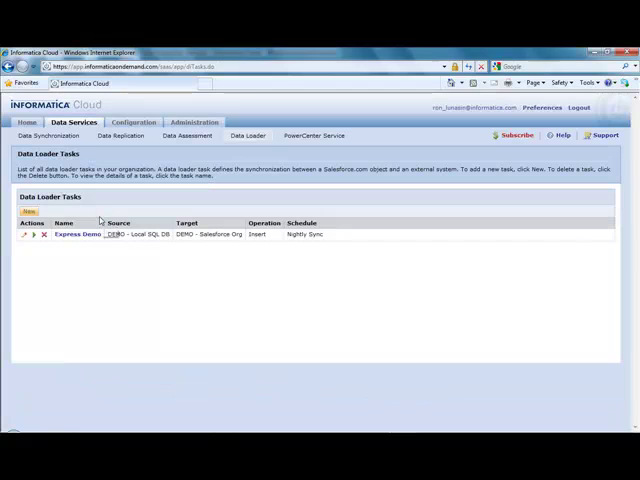
mouse_move(284, 252)
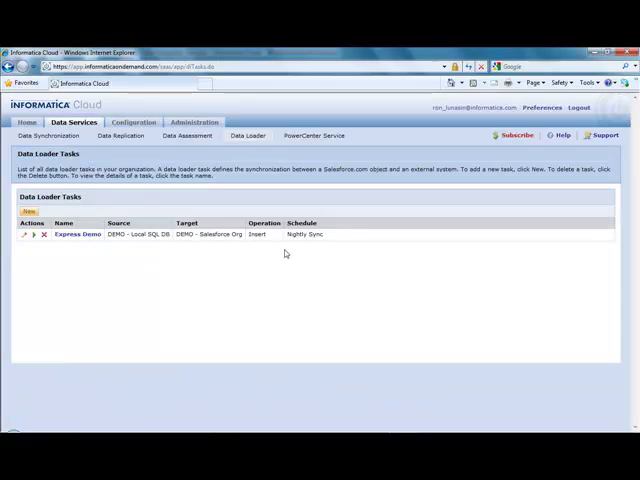
mouse_move(292, 252)
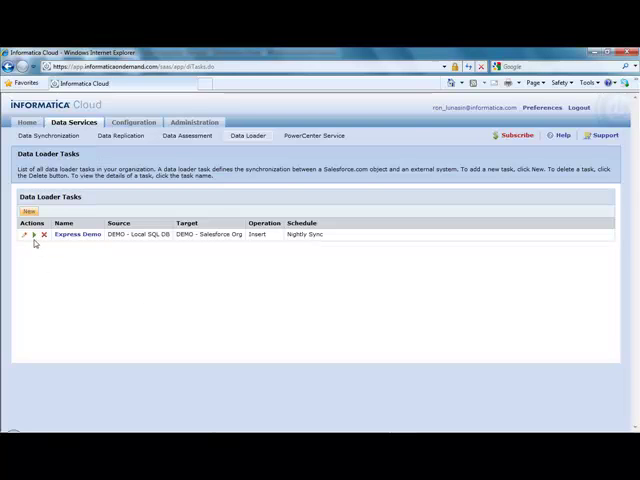
mouse_move(34, 234)
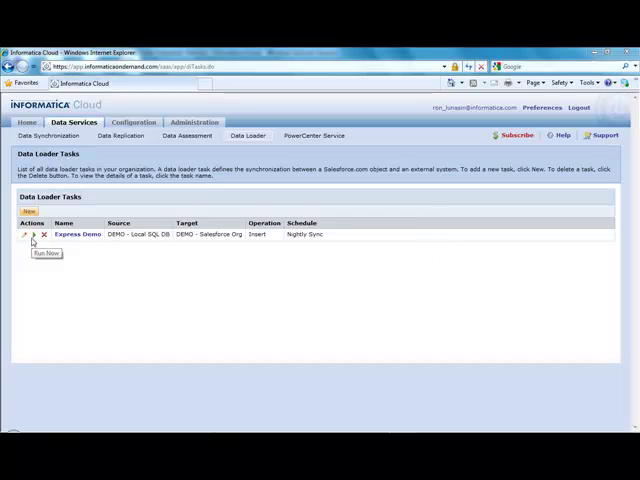
mouse_move(376, 284)
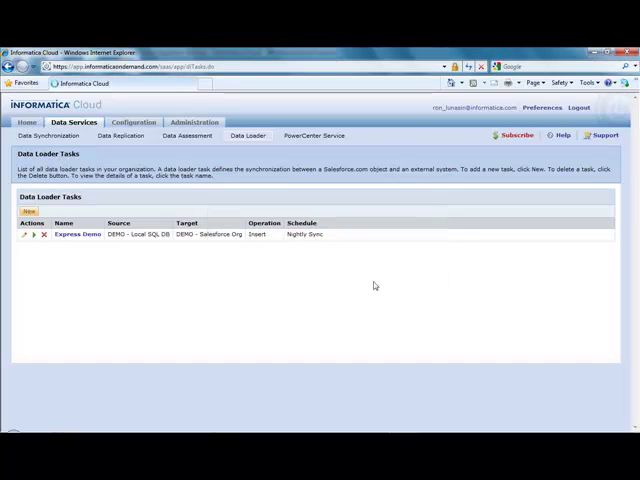
Run Express Demo now and refresh the Activity Log to see its completed run
left_click(28, 120)
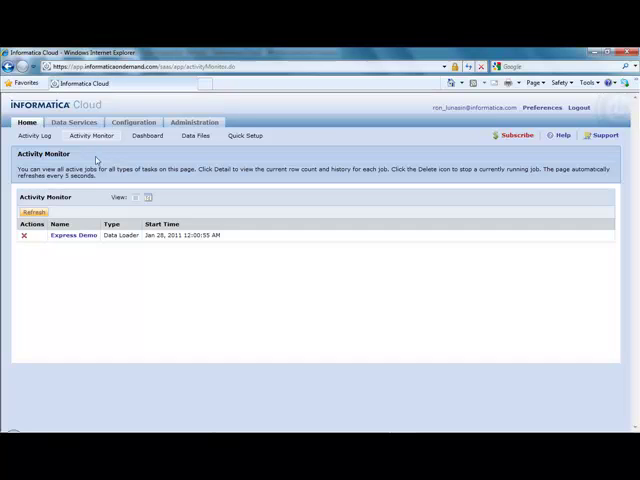
mouse_move(148, 196)
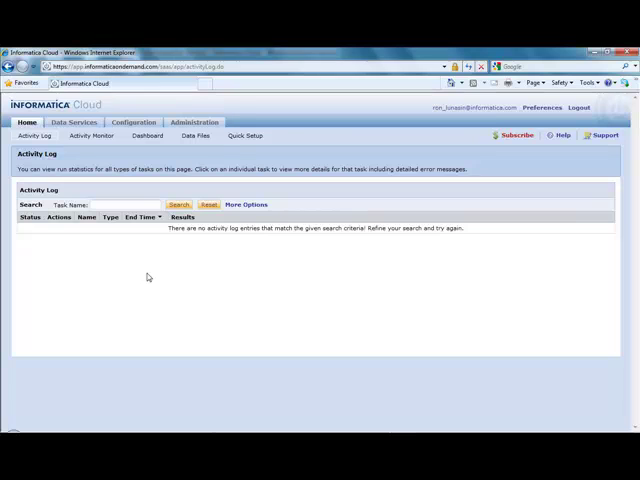
left_click(178, 204)
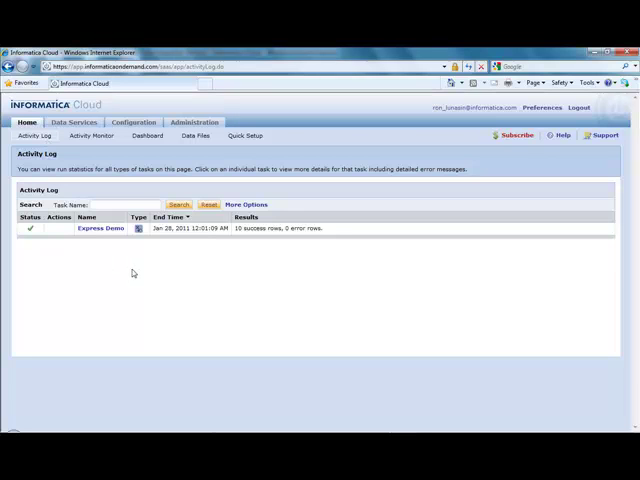
mouse_move(248, 244)
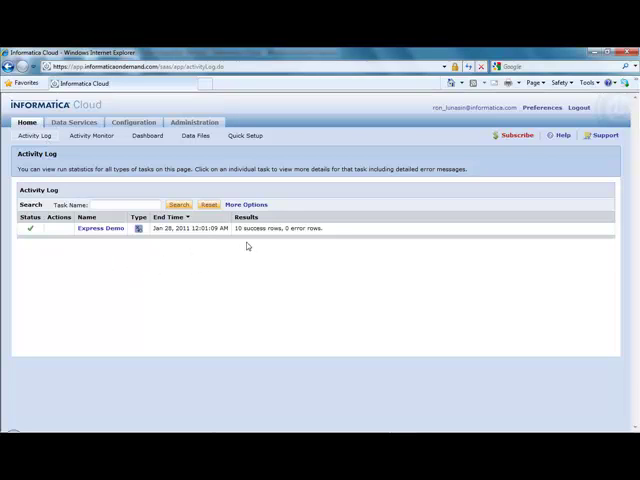
mouse_move(292, 244)
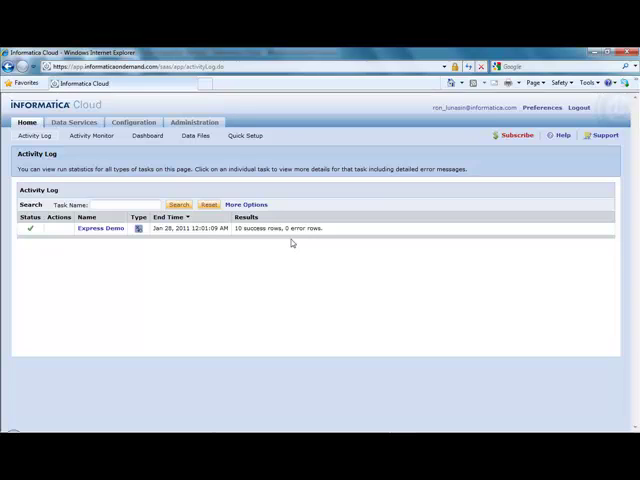
mouse_move(410, 168)
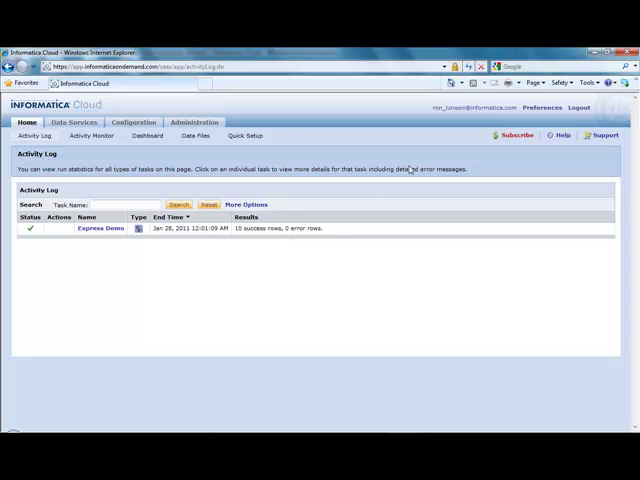
mouse_move(450, 122)
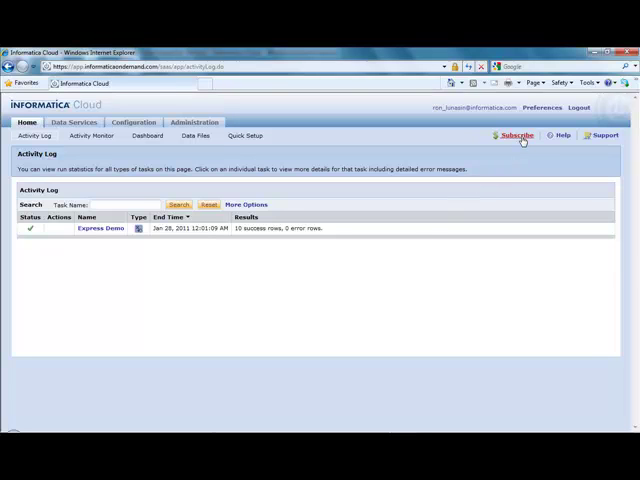
View the Subscribe page comparing Data Loader, Express, Basic, Standard and Enterprise editions
left_click(516, 136)
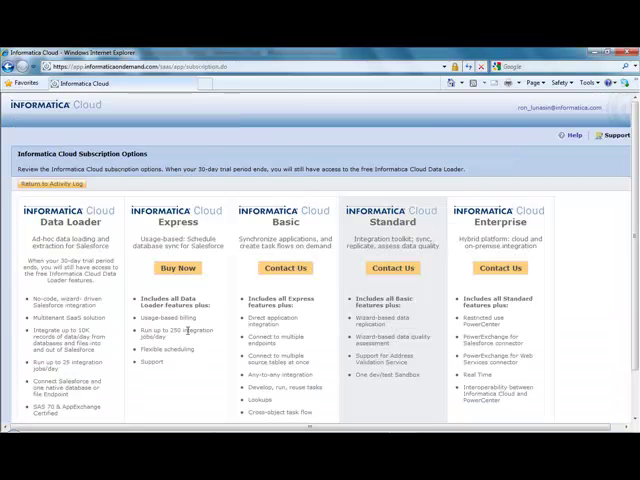
scroll("down", 3)
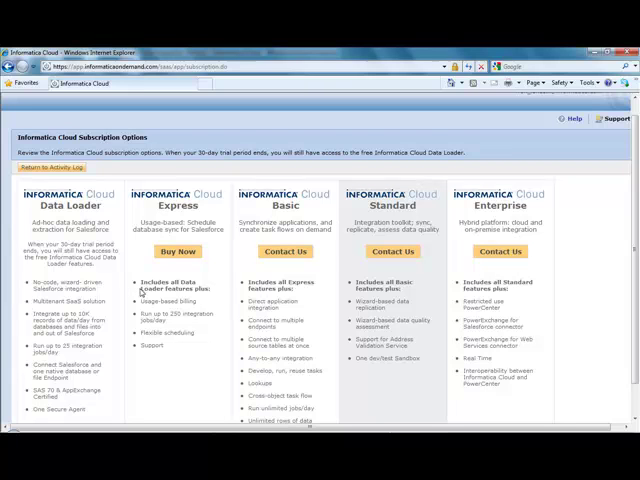
mouse_move(204, 304)
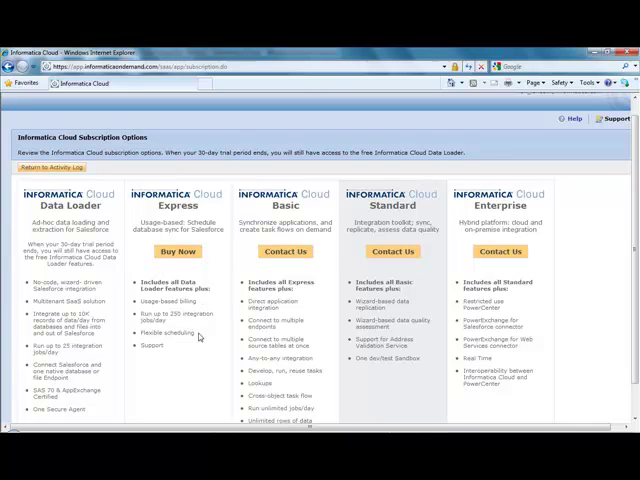
mouse_move(198, 338)
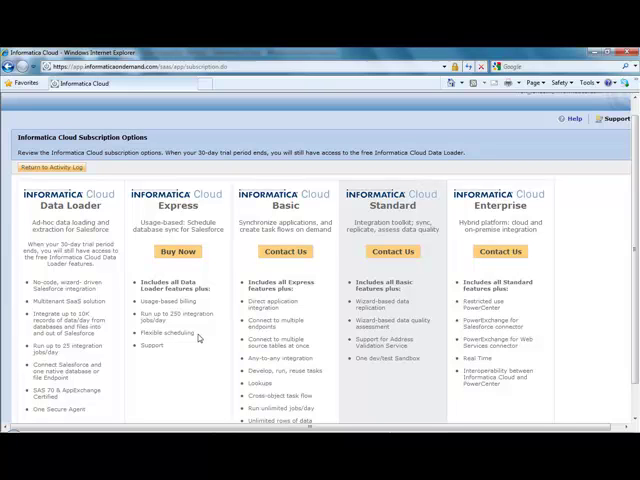
mouse_move(200, 342)
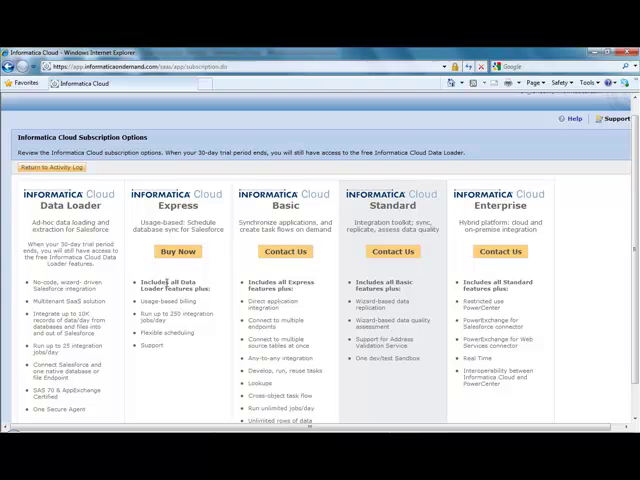
left_click(176, 252)
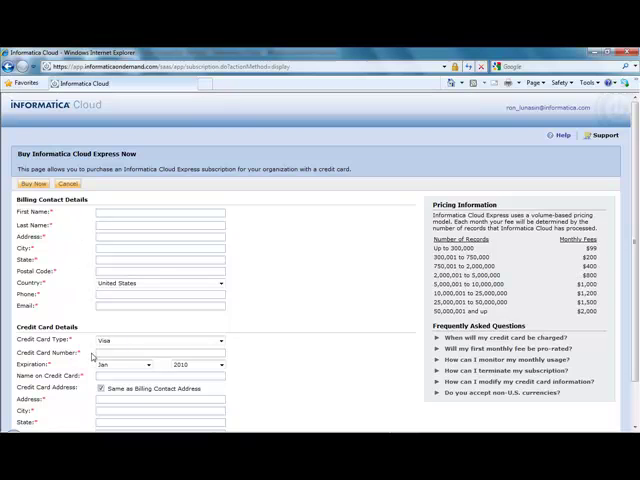
mouse_move(392, 260)
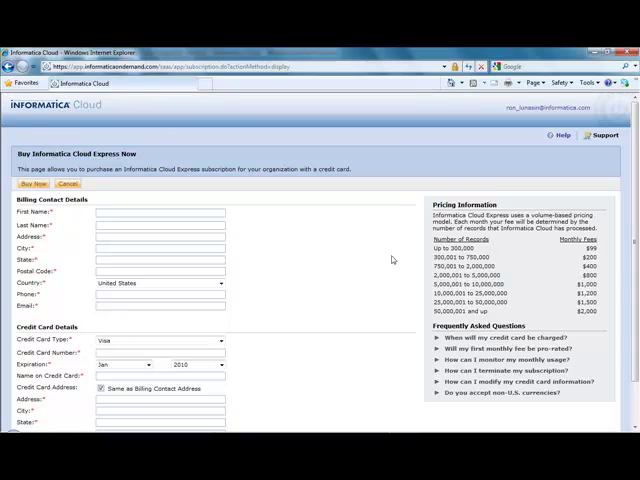
mouse_move(426, 266)
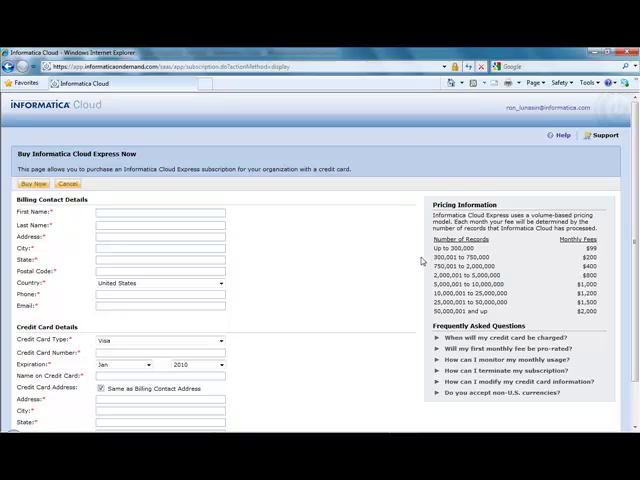
left_click(160, 212)
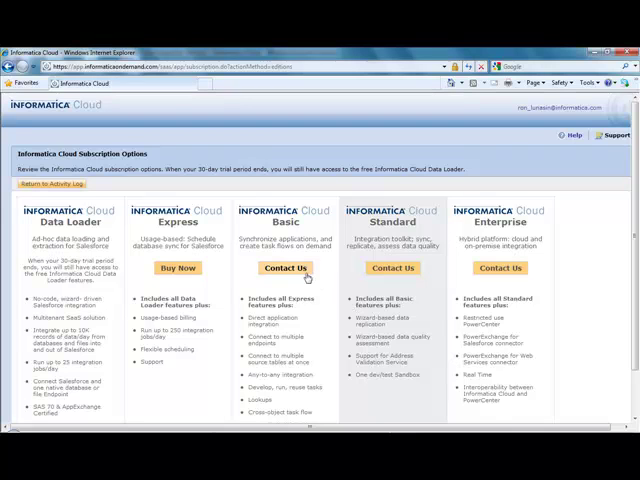
left_click(284, 268)
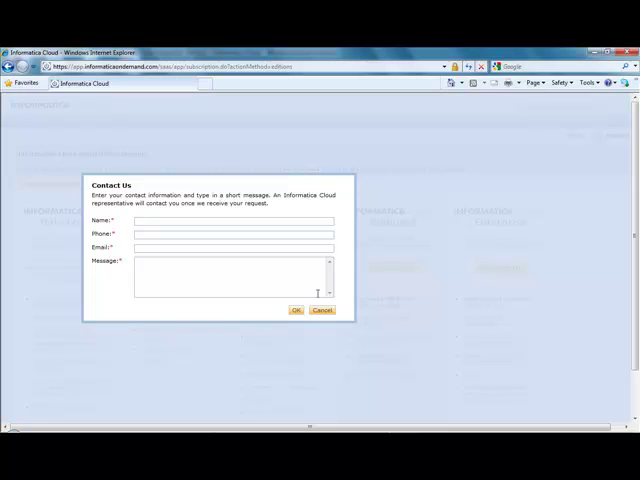
left_click(322, 308)
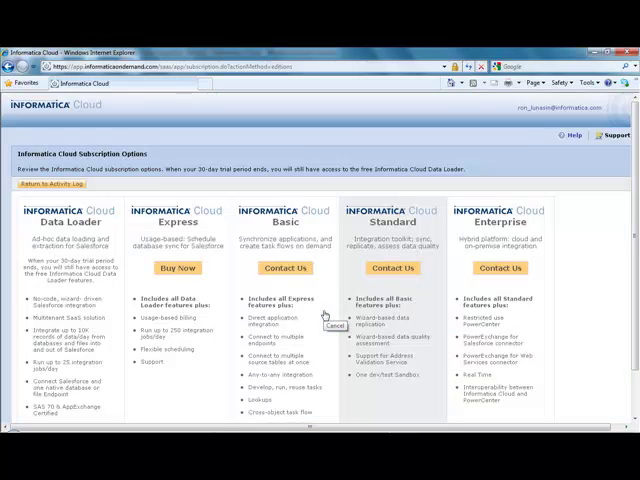